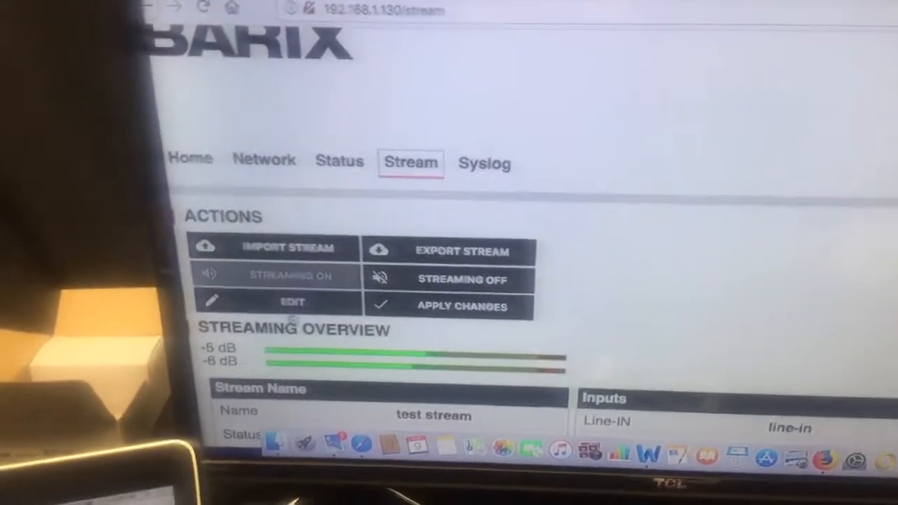
Open the settings of 'test stream' showing Line-IN input, nominal level, stereo, 48 kHz
{"action": "left_click", "coordinate": [292, 301]}
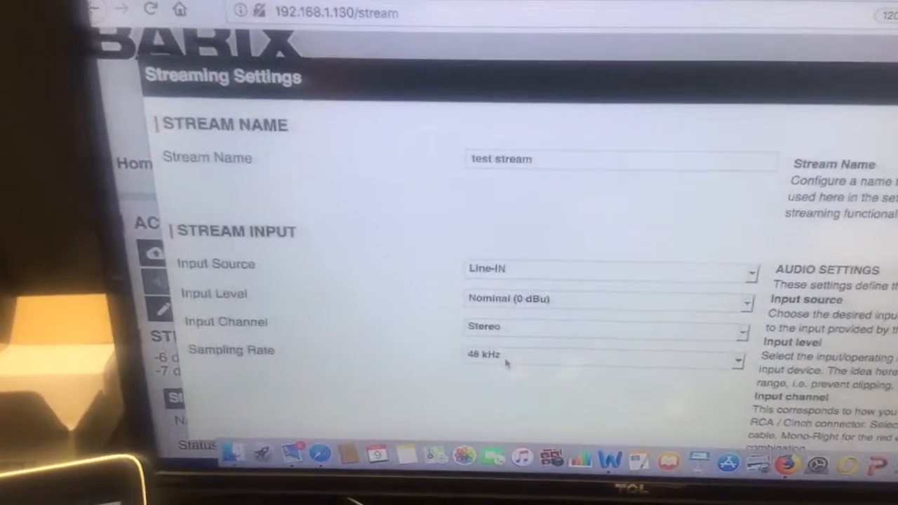
{"action": "scroll", "scroll_direction": "down", "scroll_amount": 3}
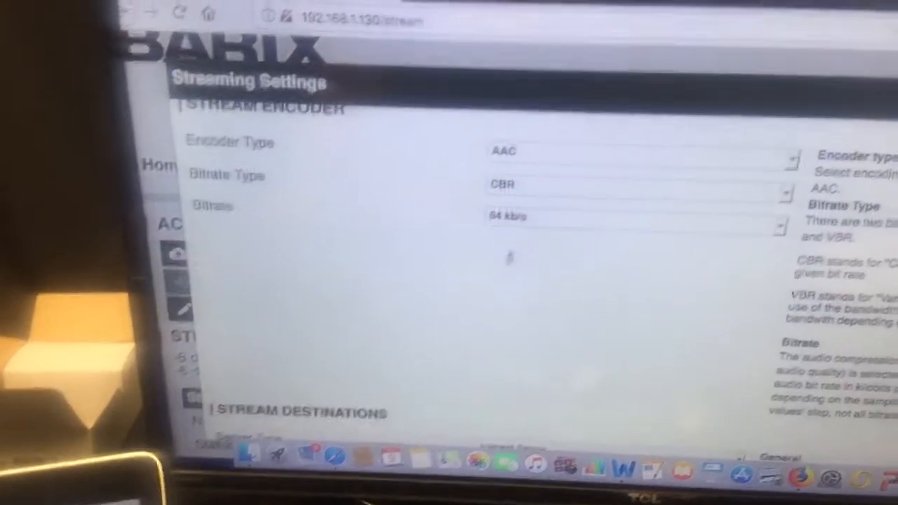
{"action": "scroll", "scroll_direction": "down", "scroll_amount": 3}
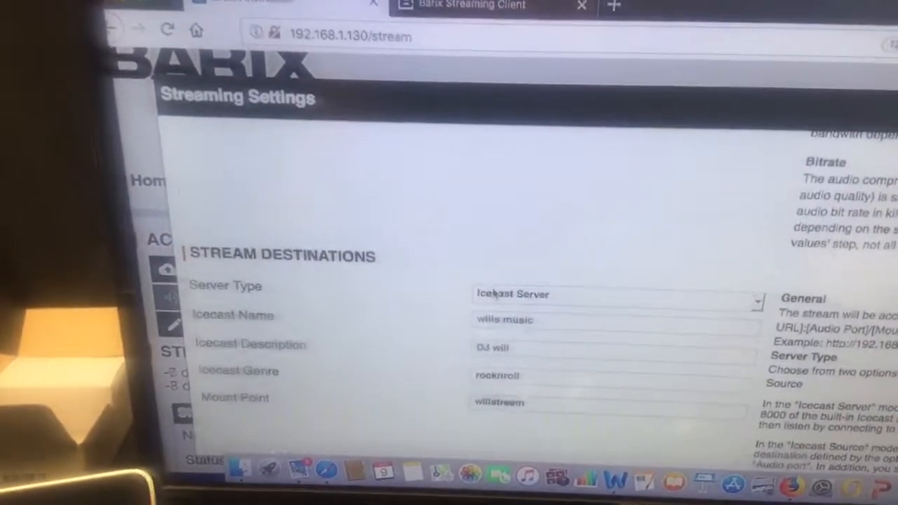
{"action": "scroll", "scroll_direction": "down", "scroll_amount": 3}
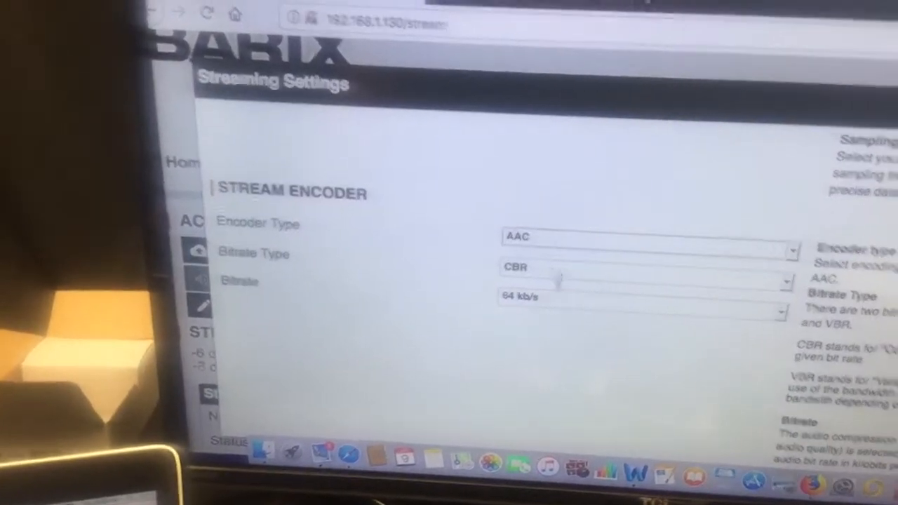
{"action": "scroll", "scroll_direction": "down", "scroll_amount": 3}
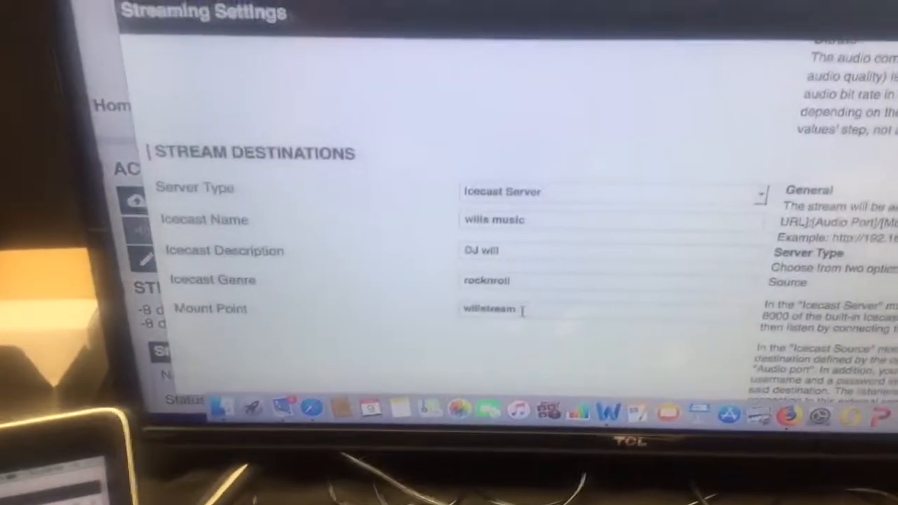